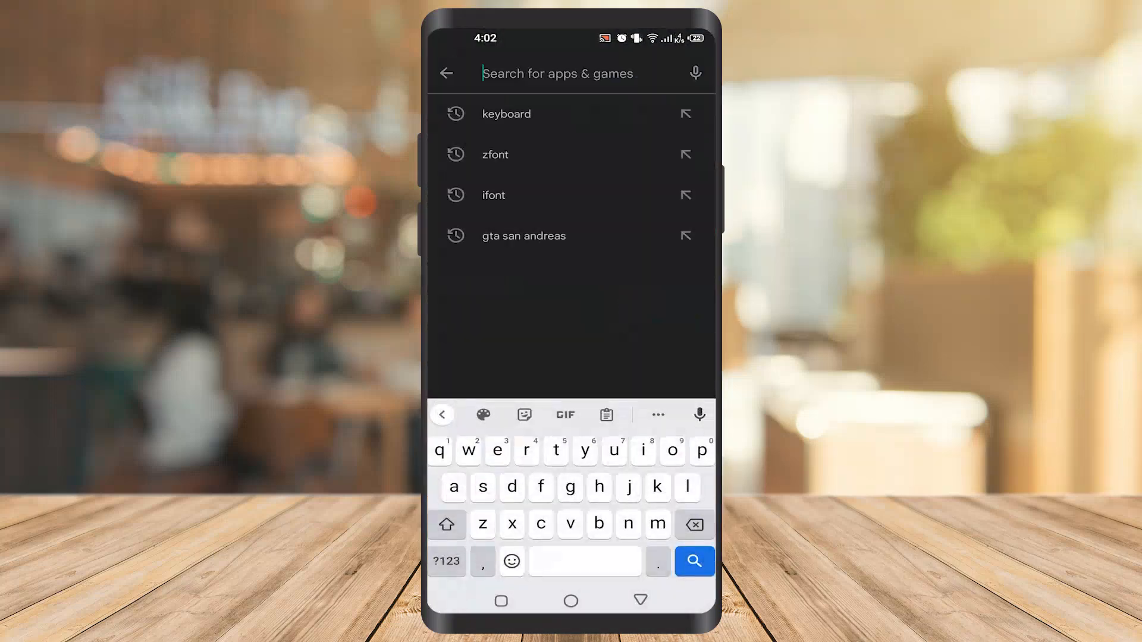
Rerun the 'zfont' Play Store search and install zFont 3 - Emoji & Font Changer.
click(495, 154)
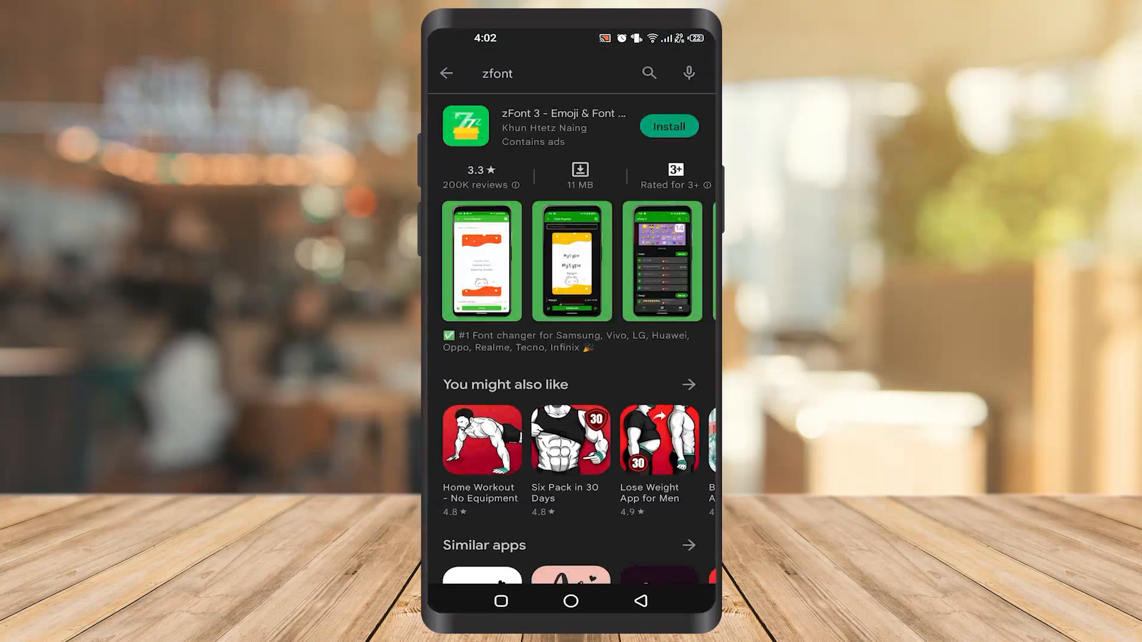
click(667, 126)
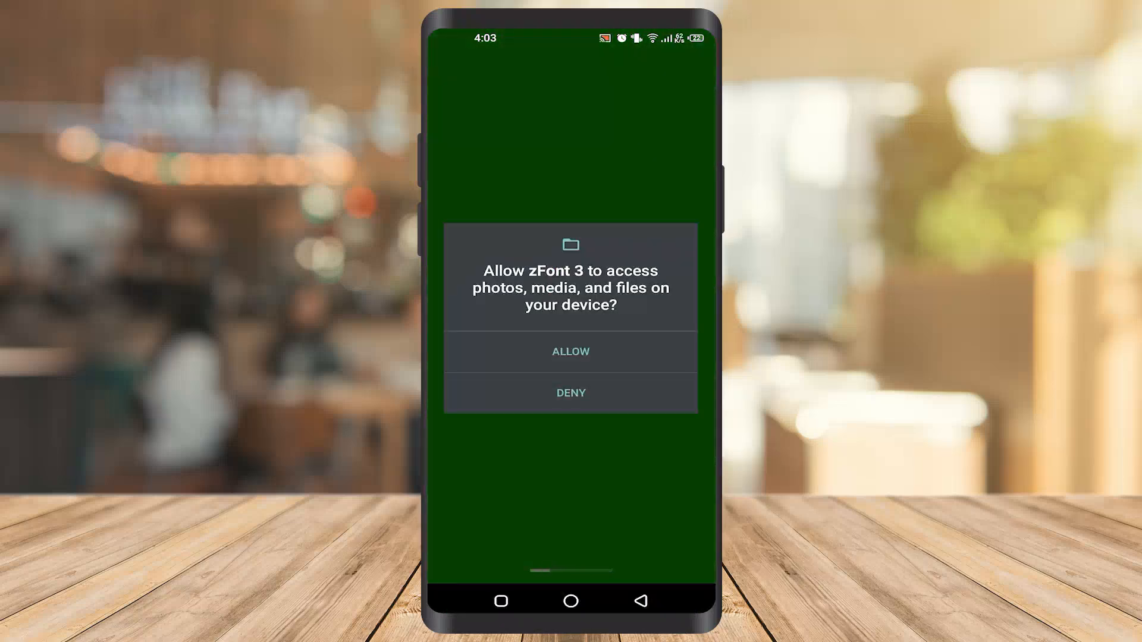
Grant zFont 3 access to files on the device.
click(570, 352)
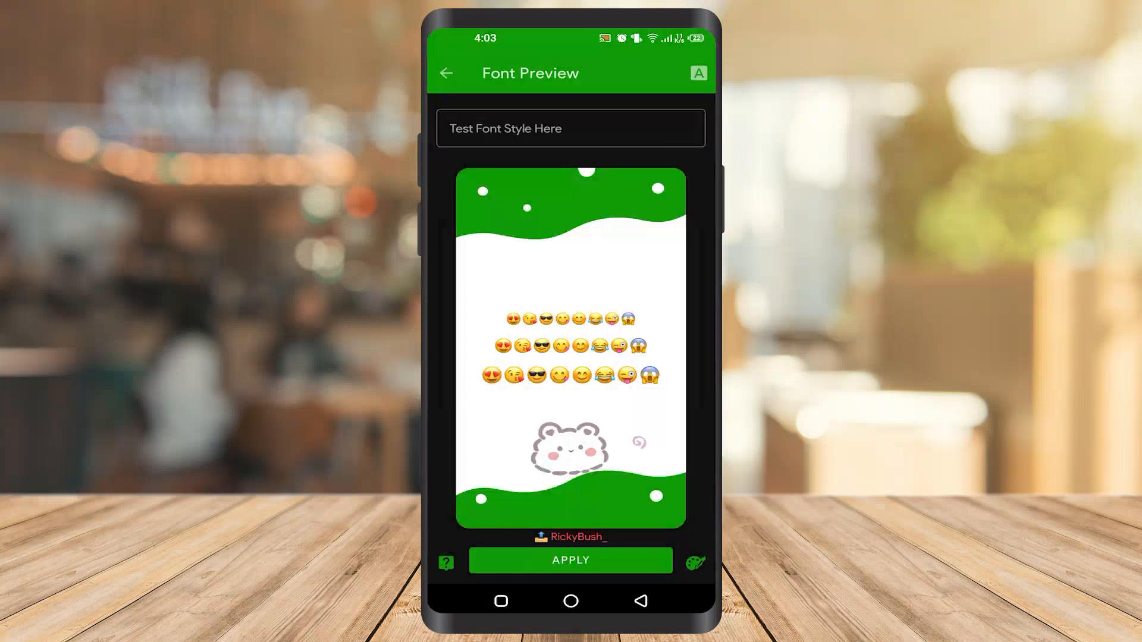
Apply the iOS15.4 (zFont) emoji font using the Auto (Recommended) install method.
click(570, 561)
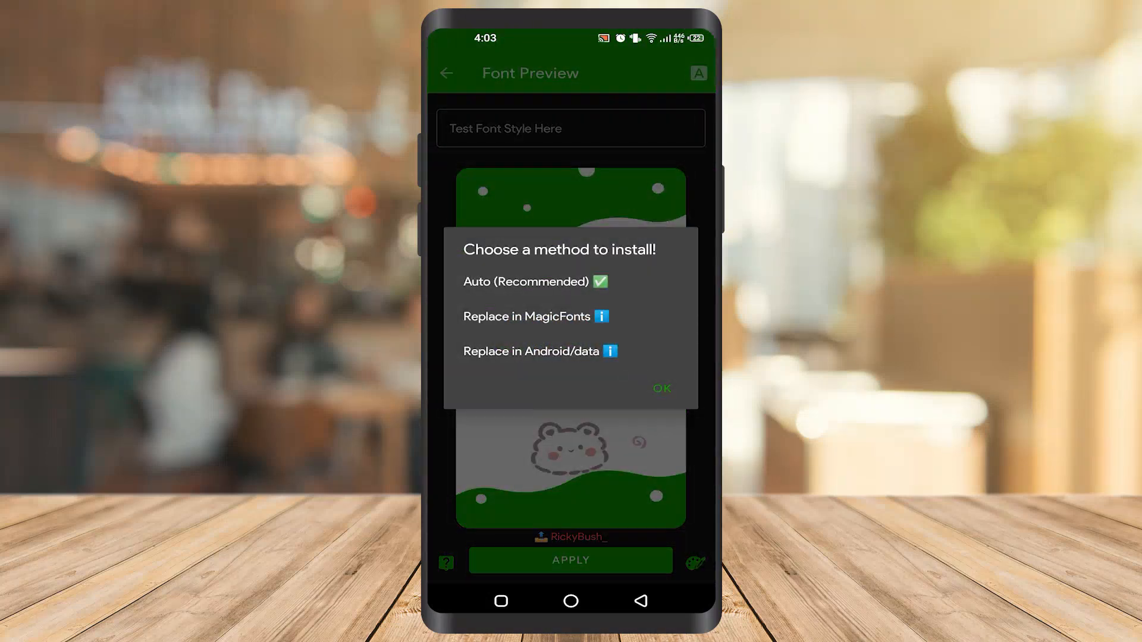
click(660, 388)
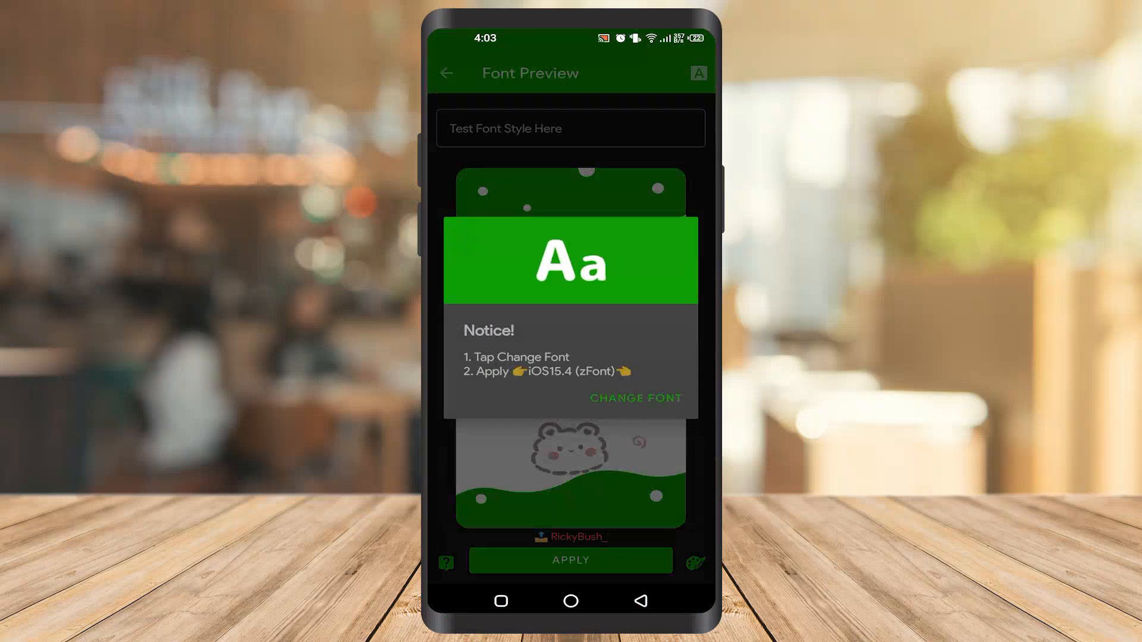
click(634, 398)
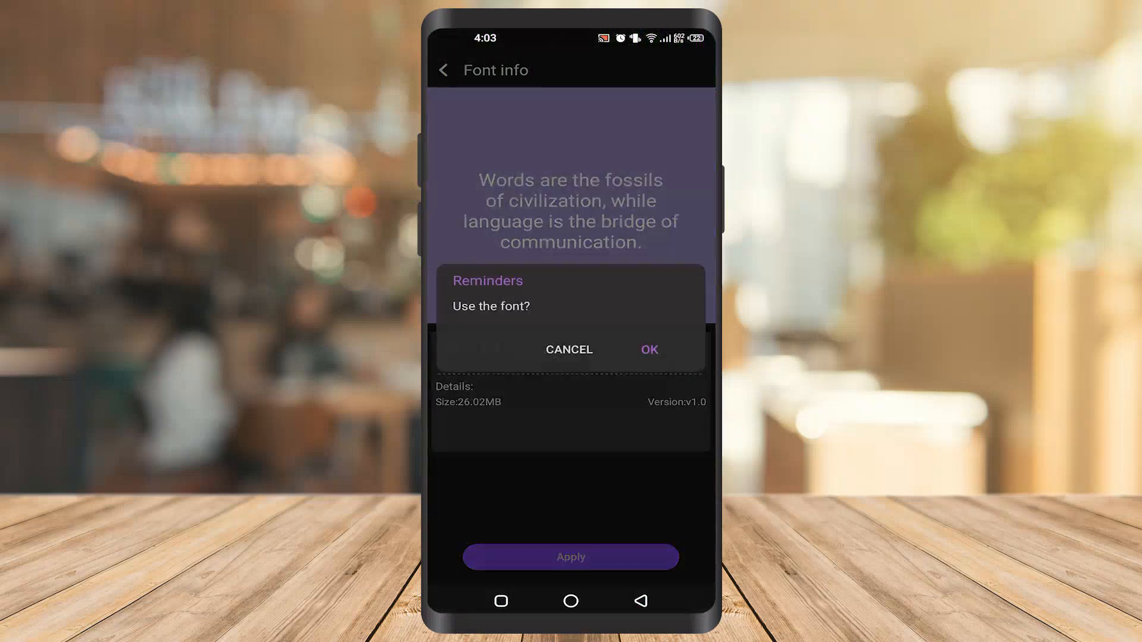
Confirm using the new font in Theme Store and leave zFont's Font Preview.
click(648, 350)
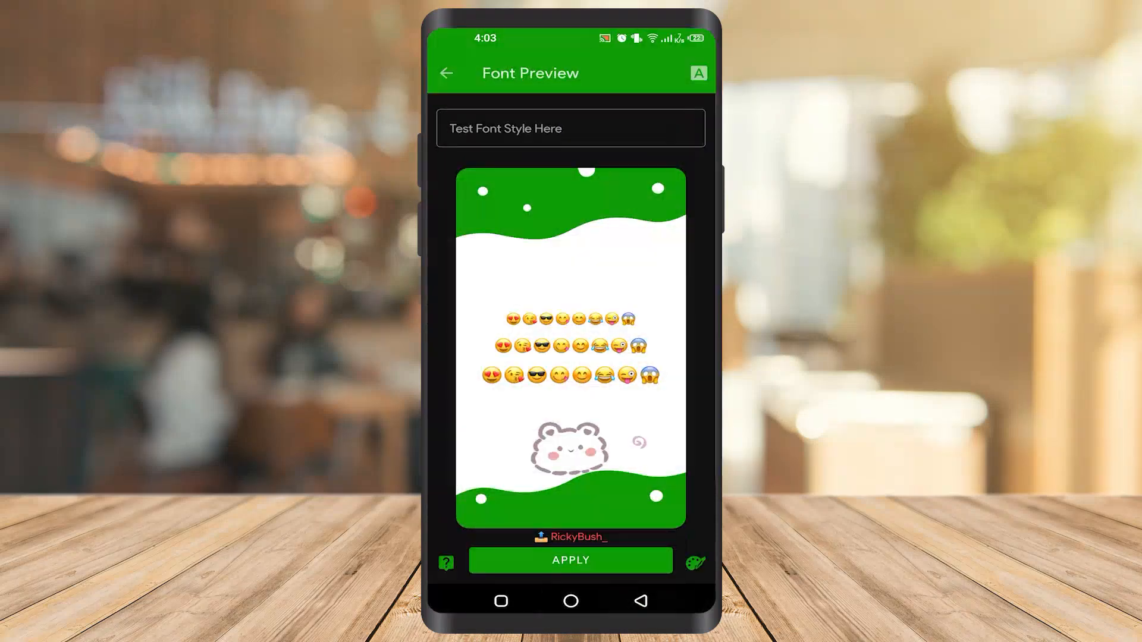
click(446, 72)
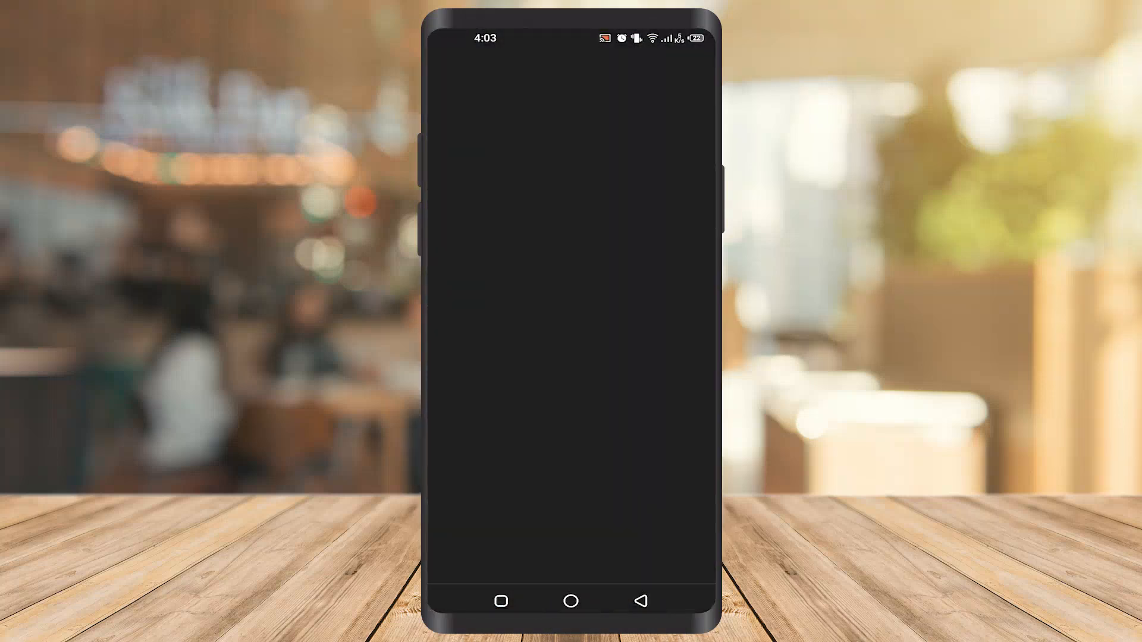
Bring up the keyboard in Chrome's search field and browse Smileys and Recently used emoji showing the iOS style.
click(569, 73)
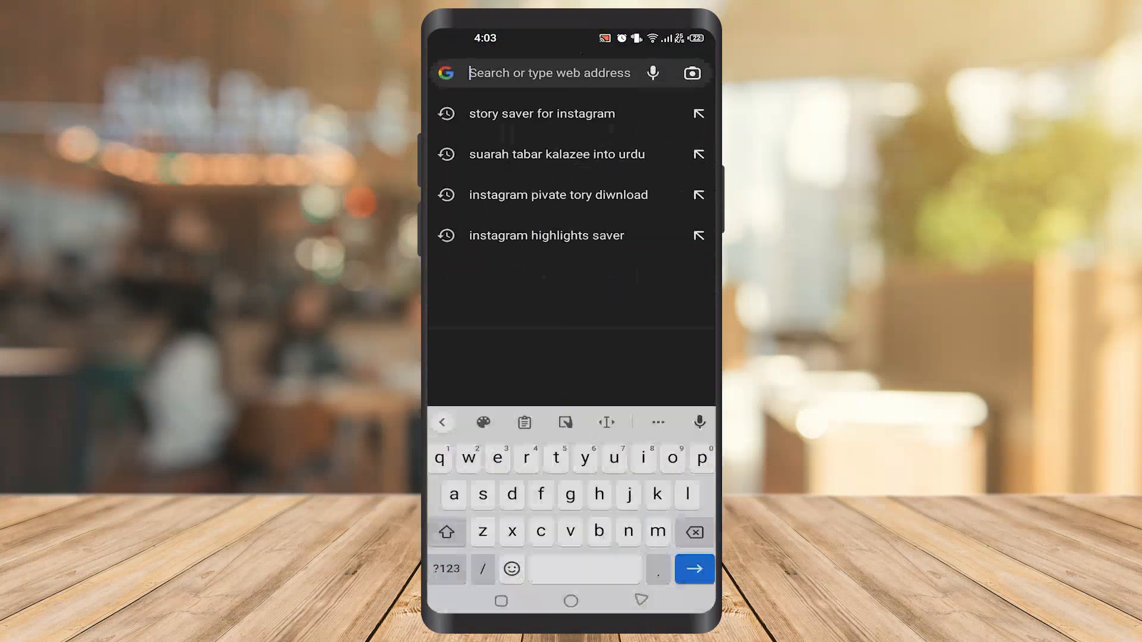
click(510, 568)
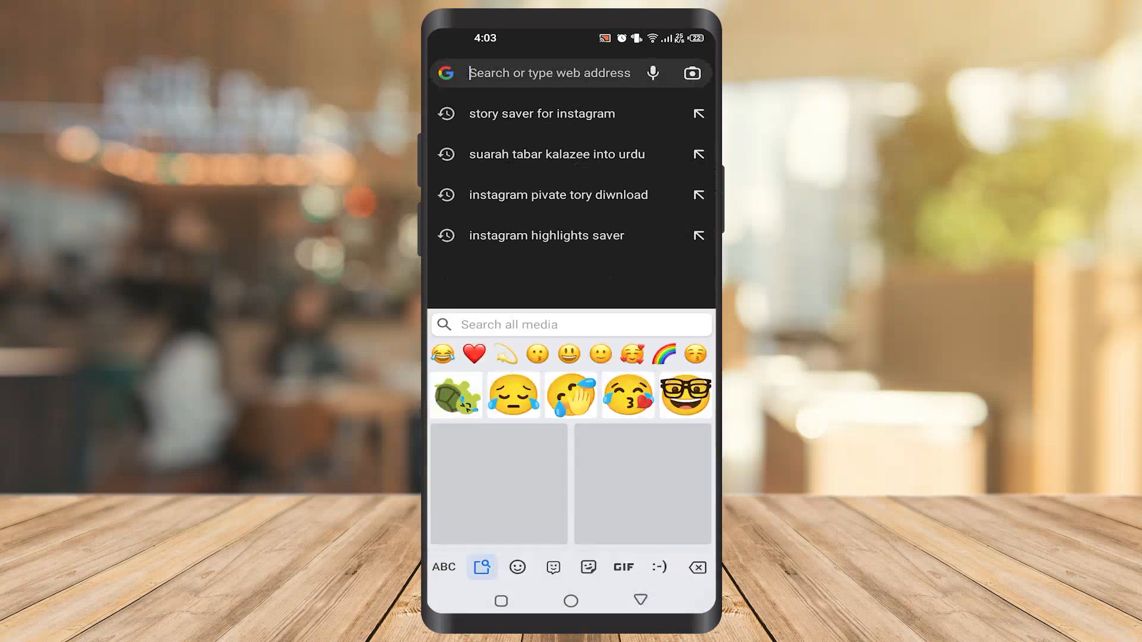
click(517, 567)
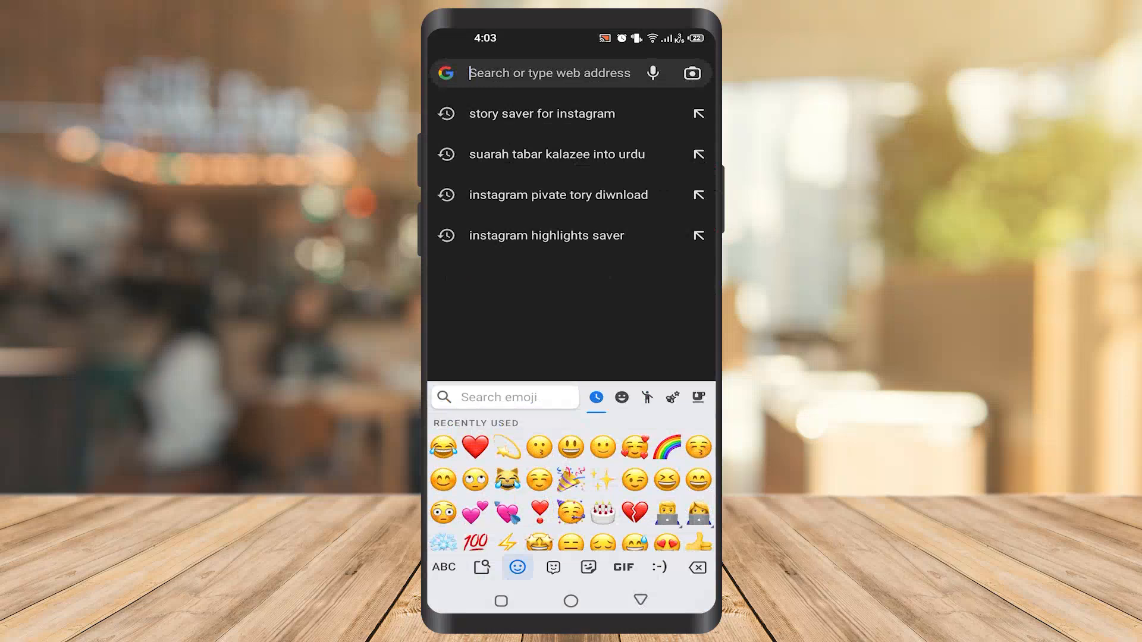
click(621, 397)
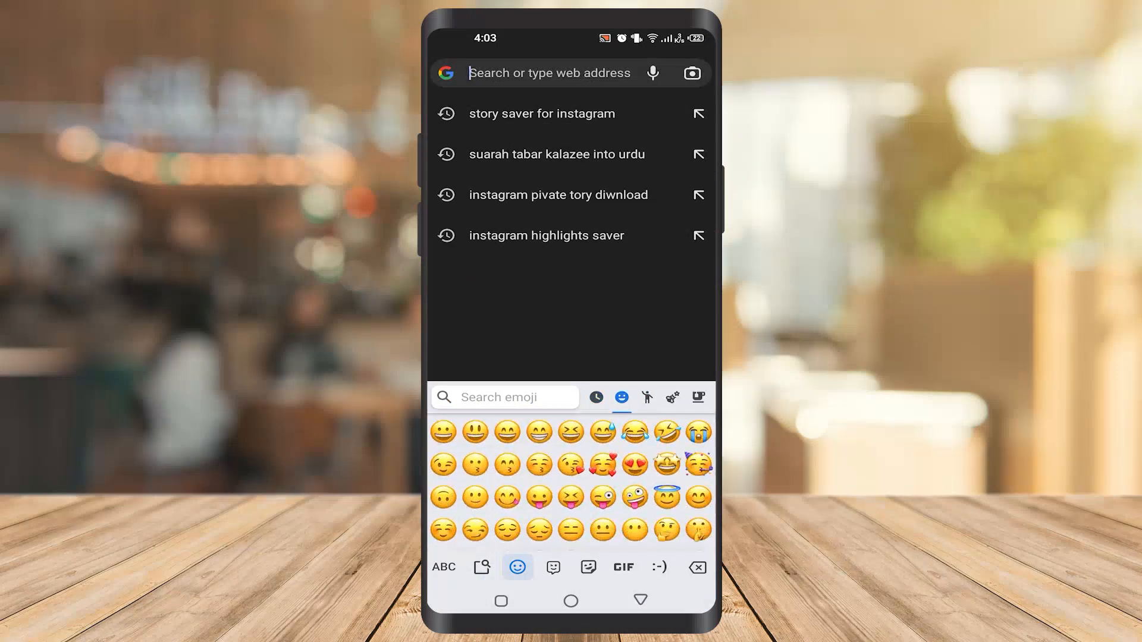
click(596, 397)
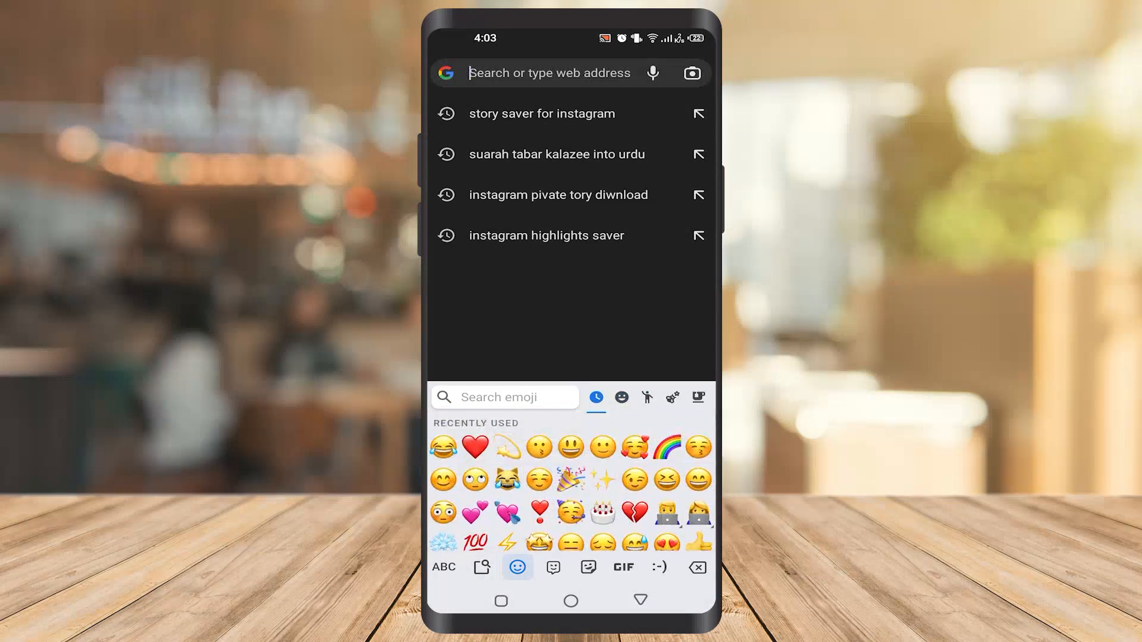